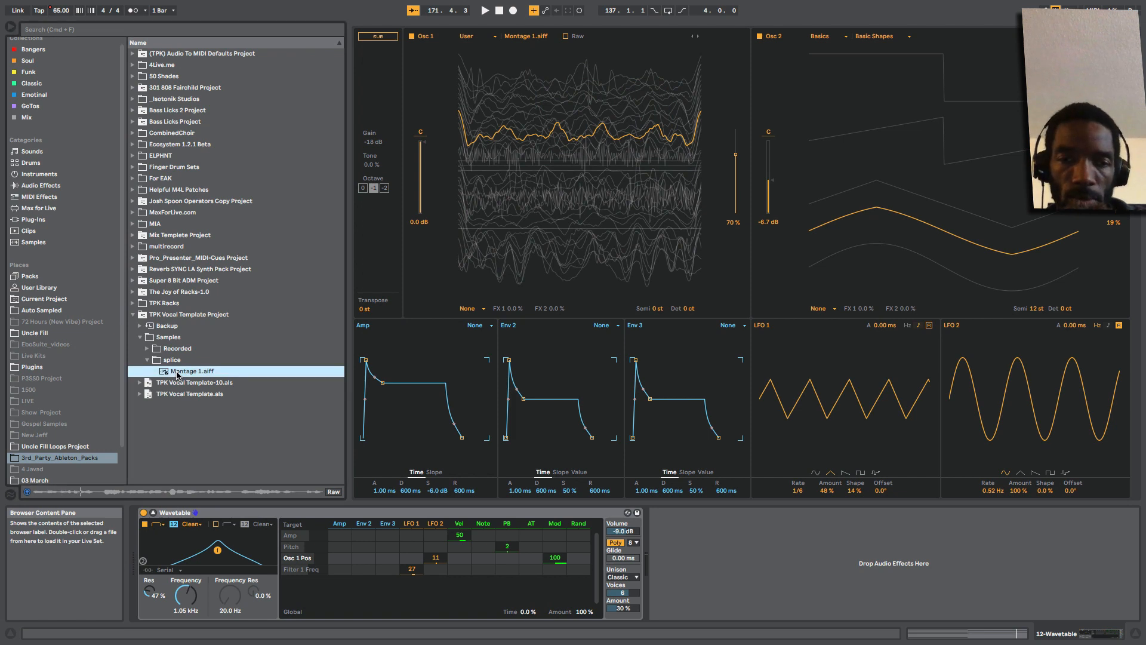
{"action": "mouse_move", "coordinate": [178, 404]}
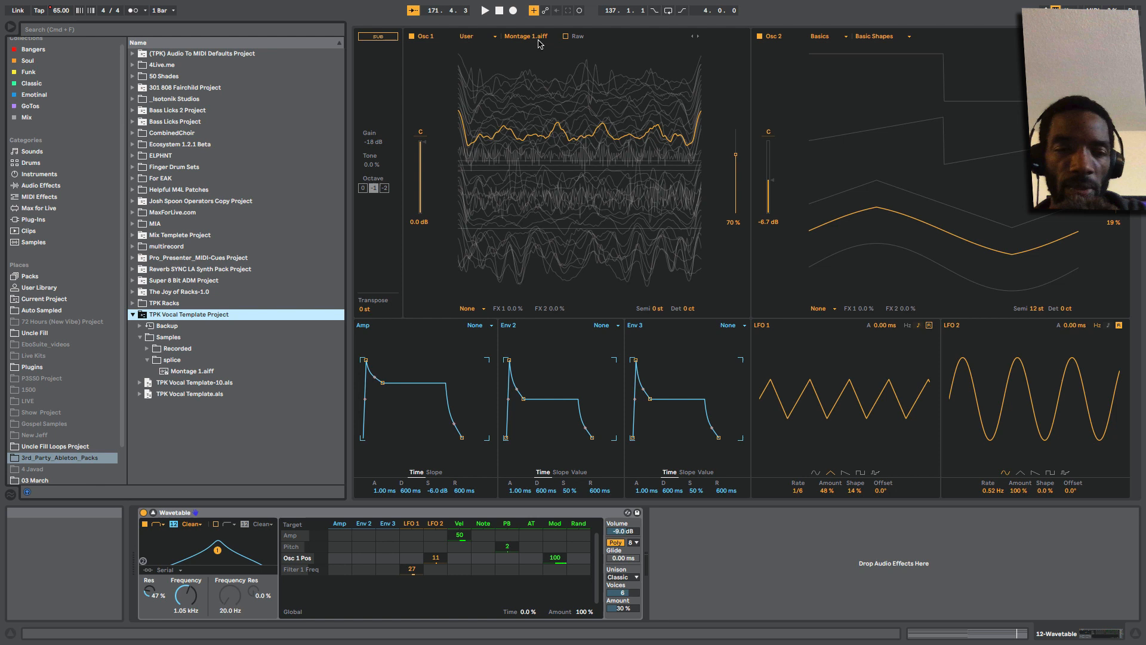
{"action": "mouse_move", "coordinate": [682, 264]}
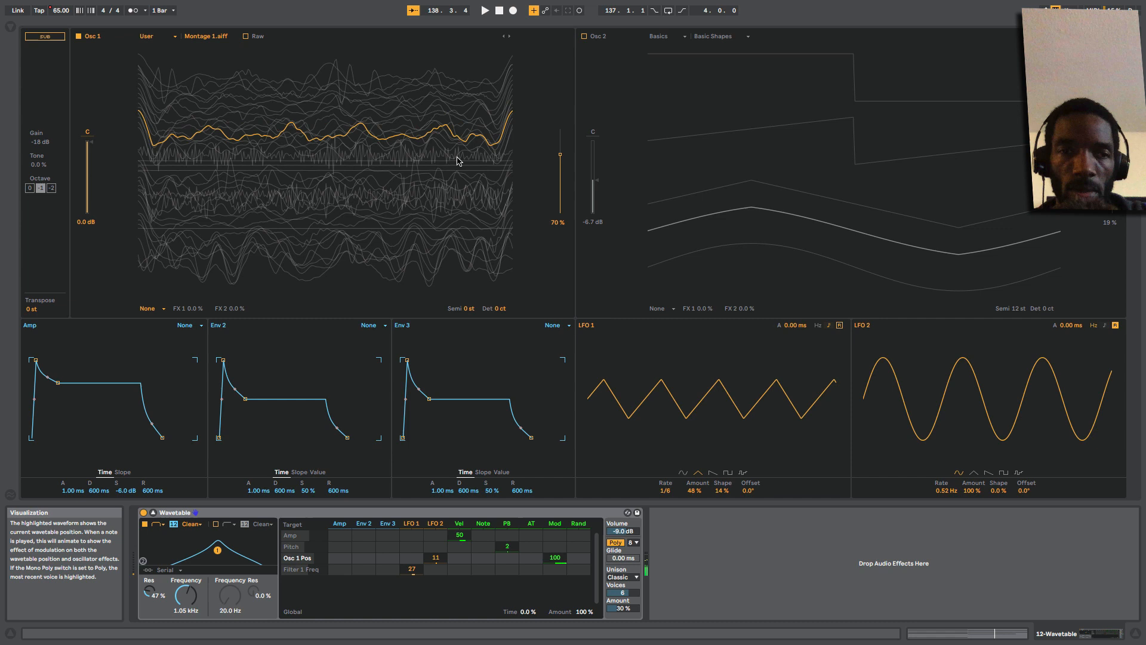
{"action": "mouse_move", "coordinate": [466, 193]}
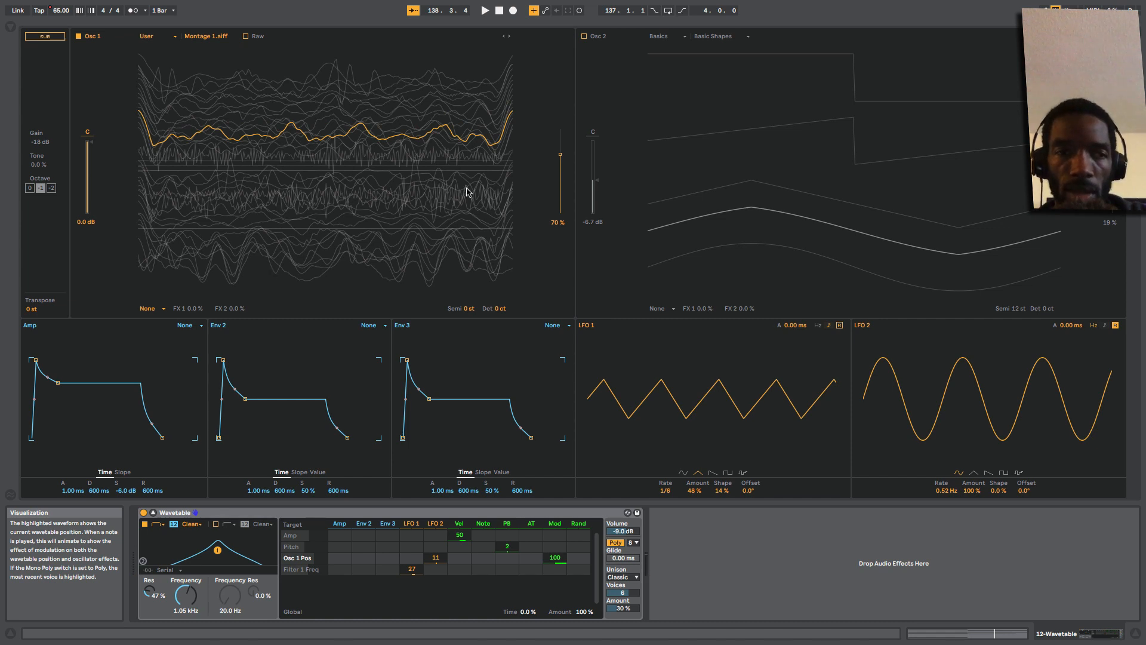
{"action": "mouse_move", "coordinate": [357, 137]}
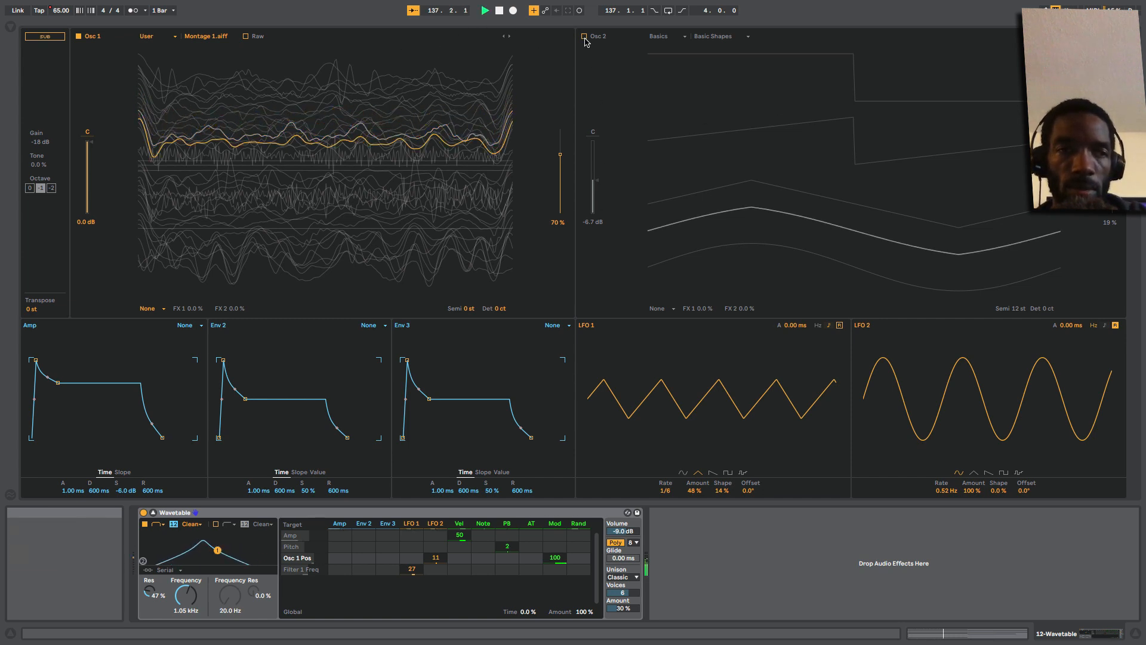
Toggle the Wavetable's Osc 2 on/off switch while auditioning the Montage sound
{"action": "left_click", "coordinate": [584, 36]}
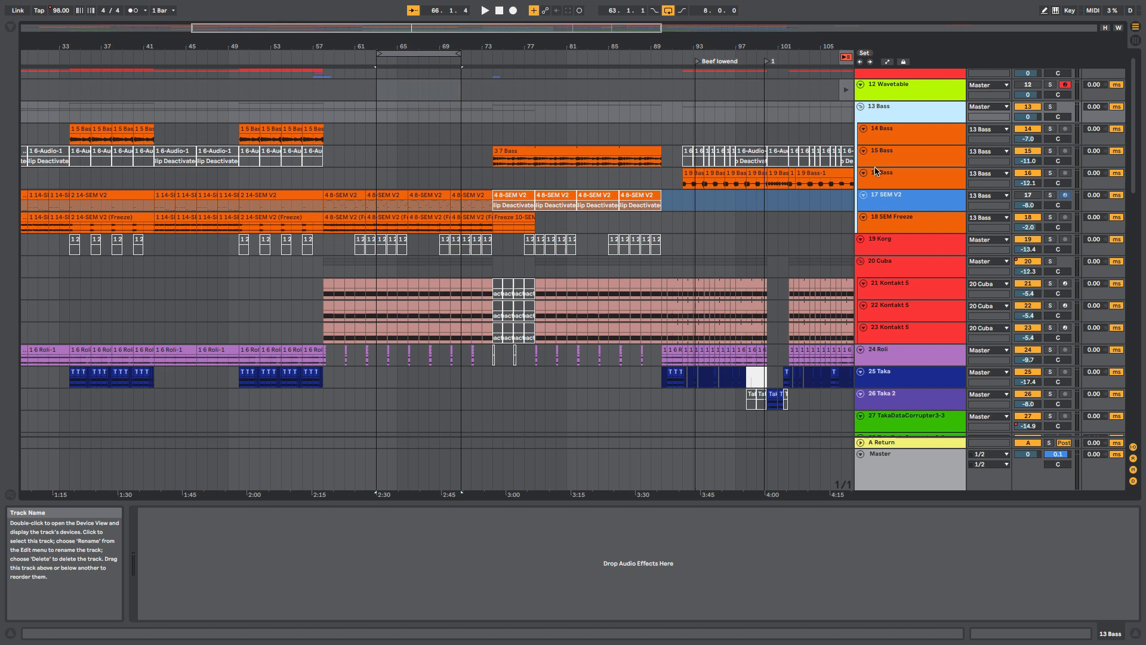
{"action": "mouse_move", "coordinate": [868, 205]}
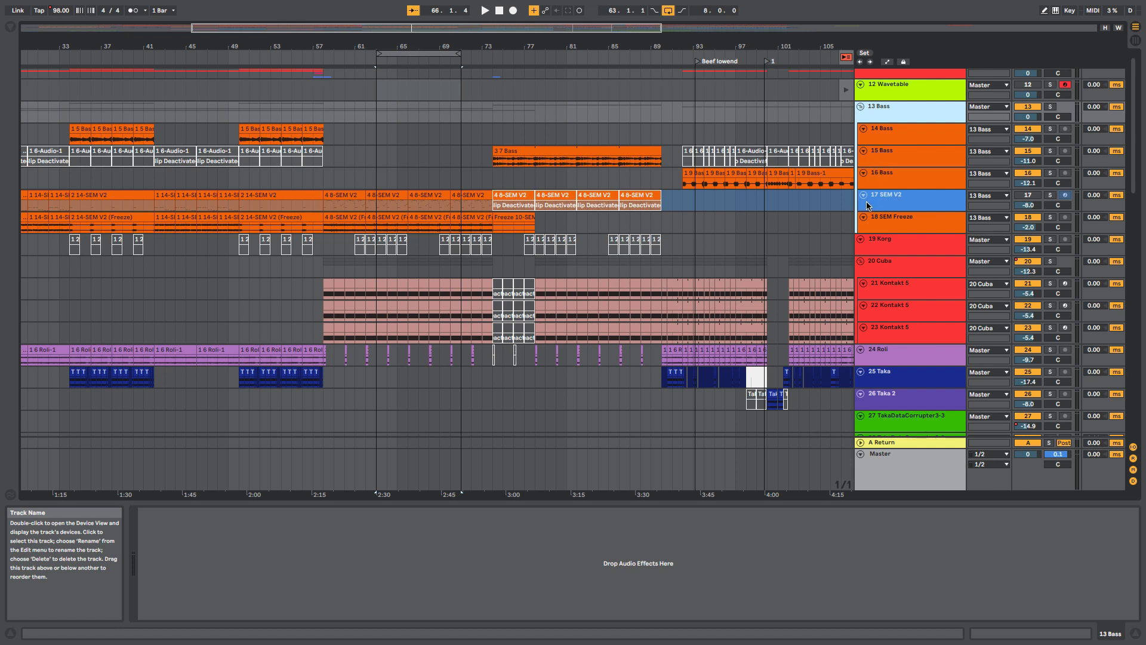
{"action": "mouse_move", "coordinate": [893, 201]}
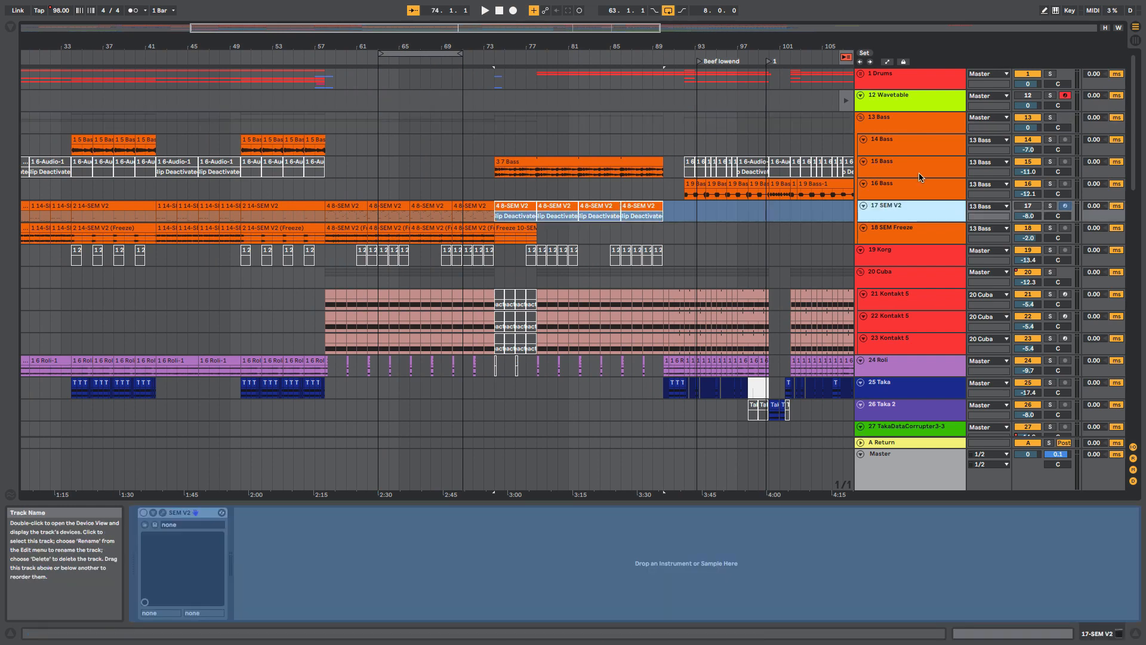
{"action": "mouse_move", "coordinate": [917, 208]}
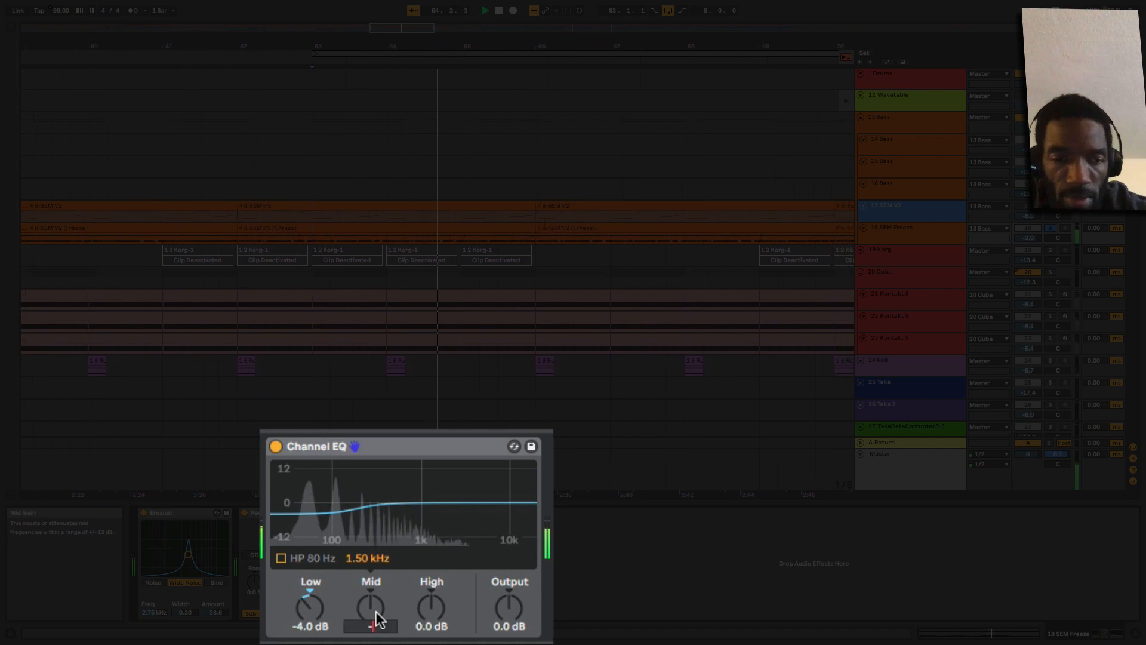
Cut the Channel EQ mids to -5.5 dB and highs to -4.5 dB, sweeping mid frequency
{"action": "left_click_drag", "start_coordinate": [371, 607], "coordinate": [371, 618]}
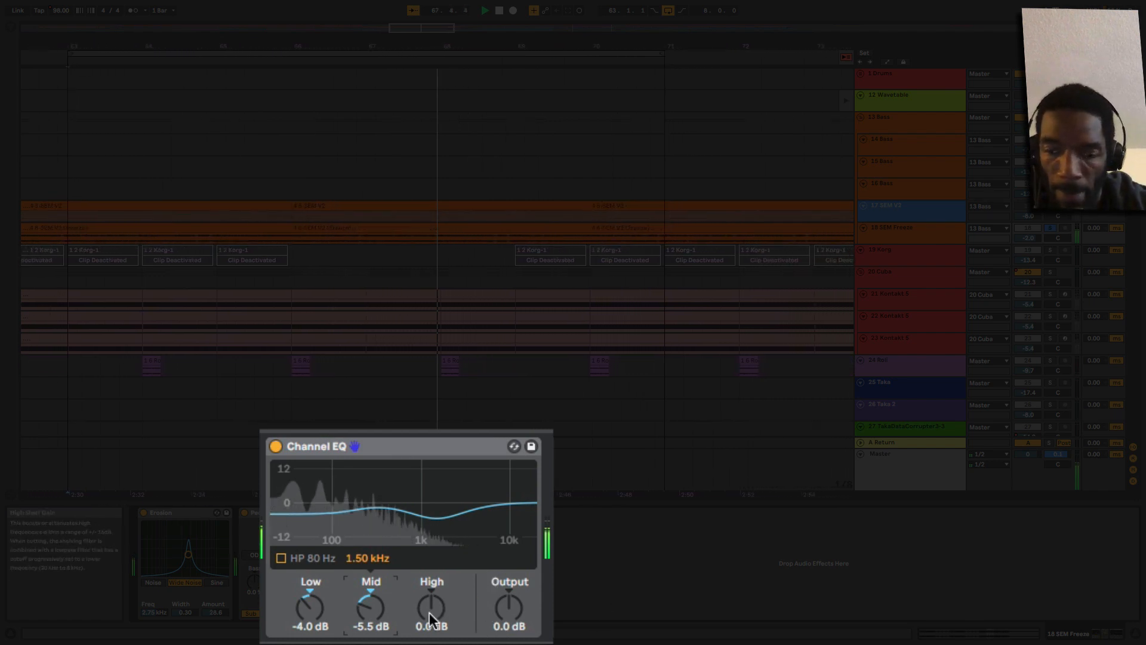
{"action": "left_click_drag", "start_coordinate": [431, 607], "coordinate": [431, 628]}
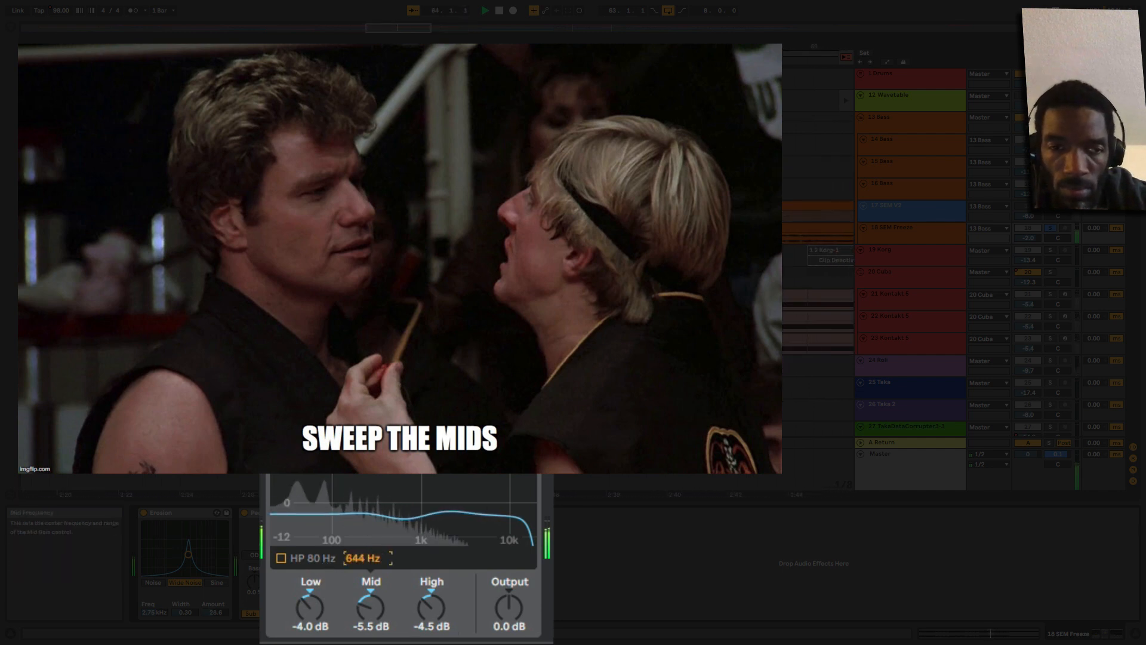
{"action": "left_click_drag", "start_coordinate": [363, 557], "coordinate": [364, 563]}
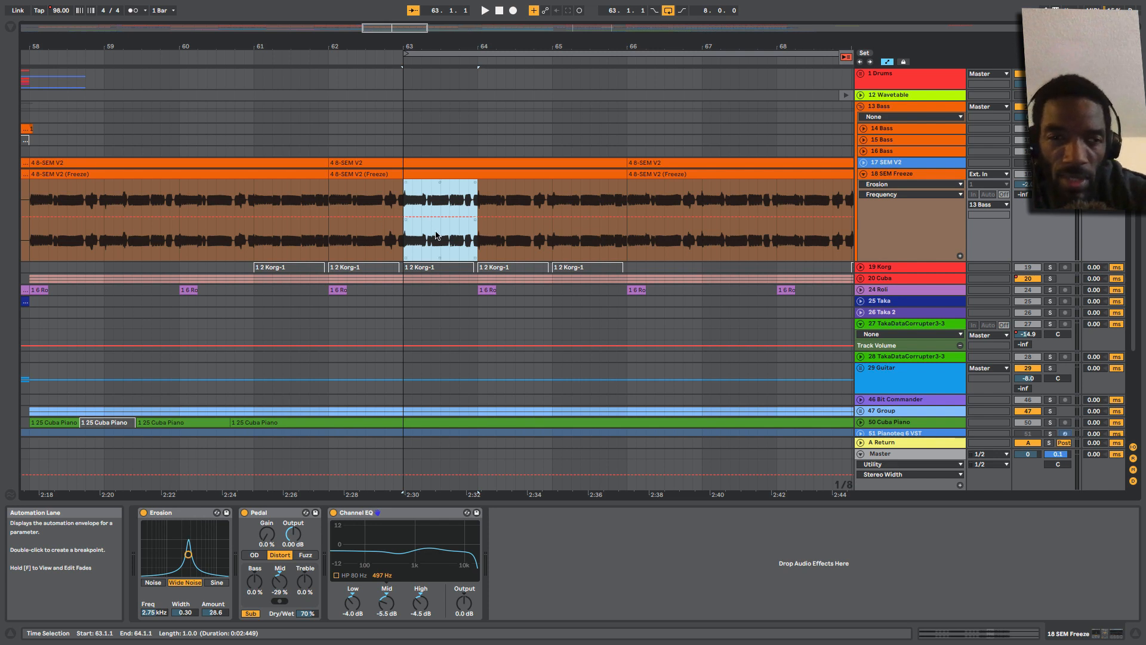
Insert a wave shape into the Erosion Frequency lane, pull a breakpoint to ~546 Hz, then edit a second range
{"action": "right_click", "coordinate": [439, 219]}
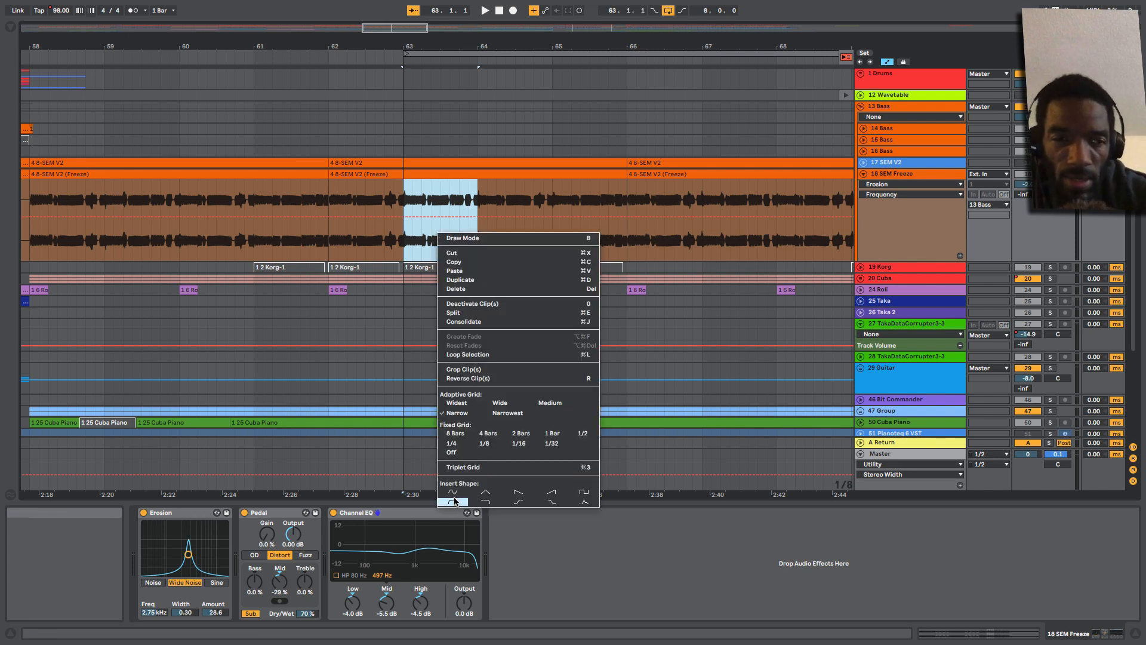
{"action": "left_click", "coordinate": [455, 501]}
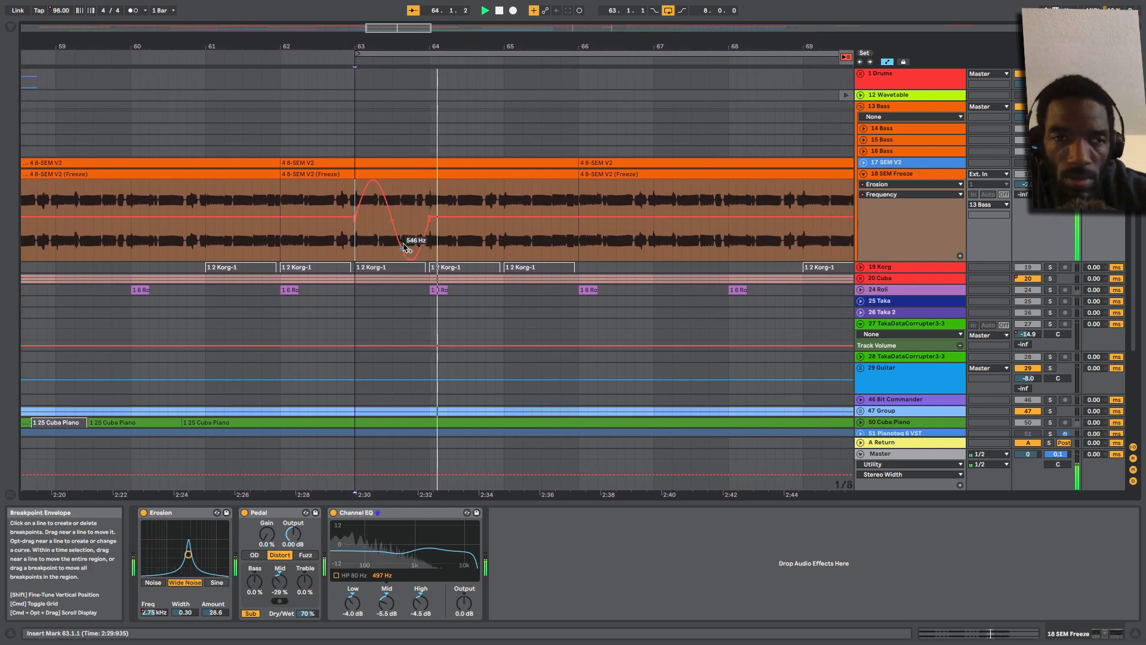
{"action": "left_click_drag", "start_coordinate": [402, 234], "coordinate": [475, 219]}
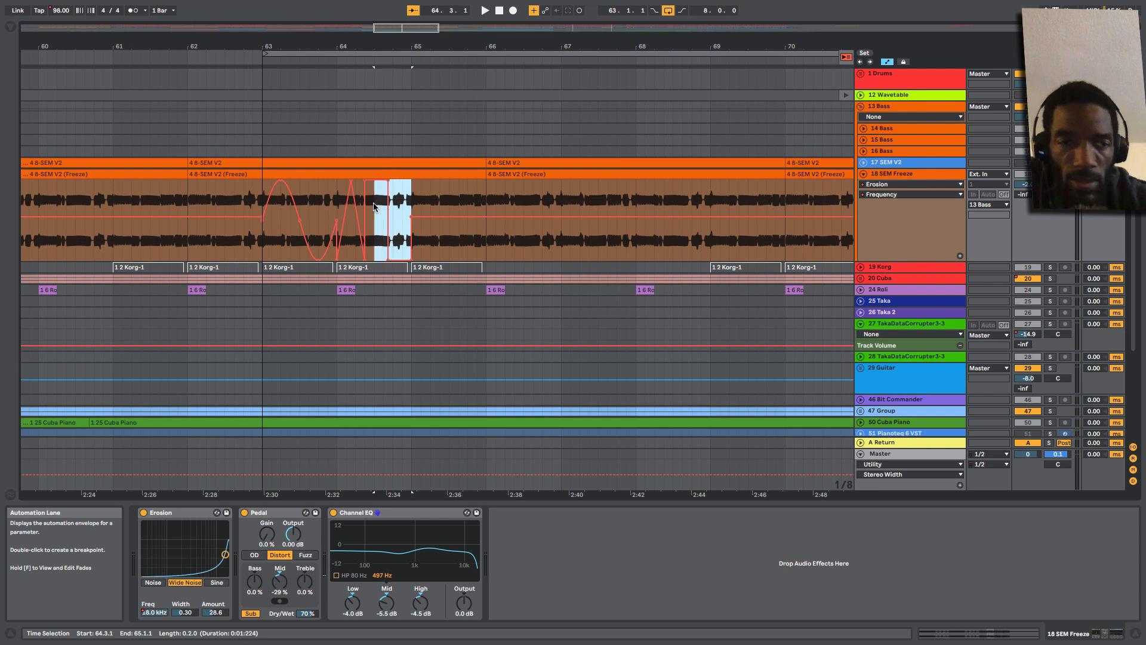
{"action": "right_click", "coordinate": [395, 205]}
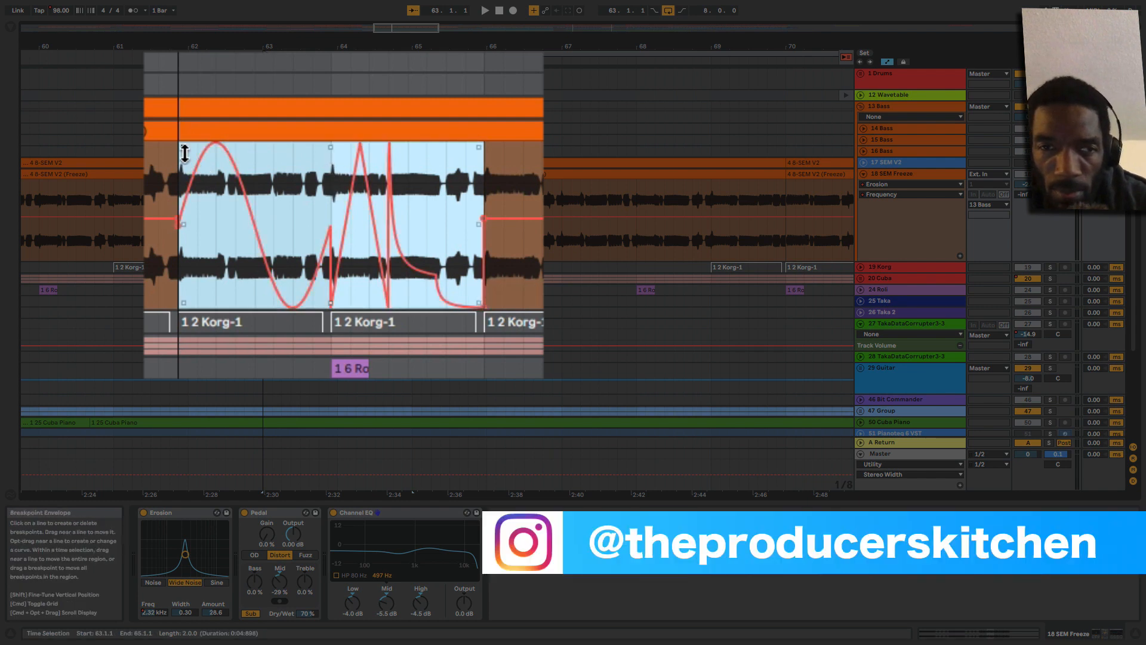
{"action": "mouse_move", "coordinate": [332, 148]}
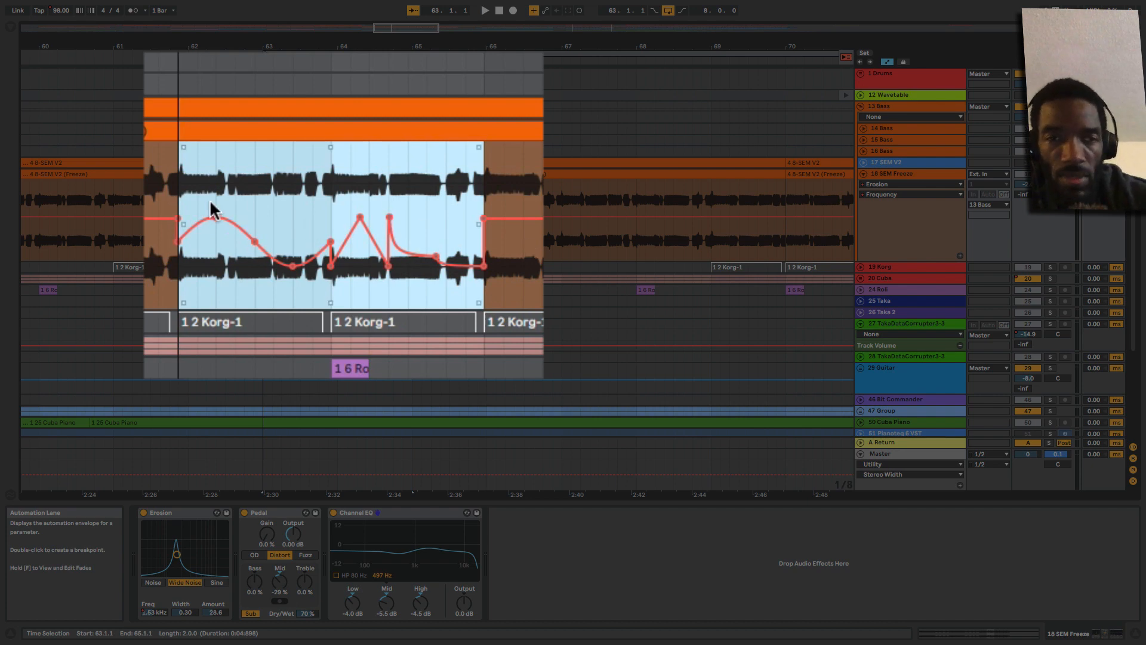
{"action": "mouse_move", "coordinate": [333, 214]}
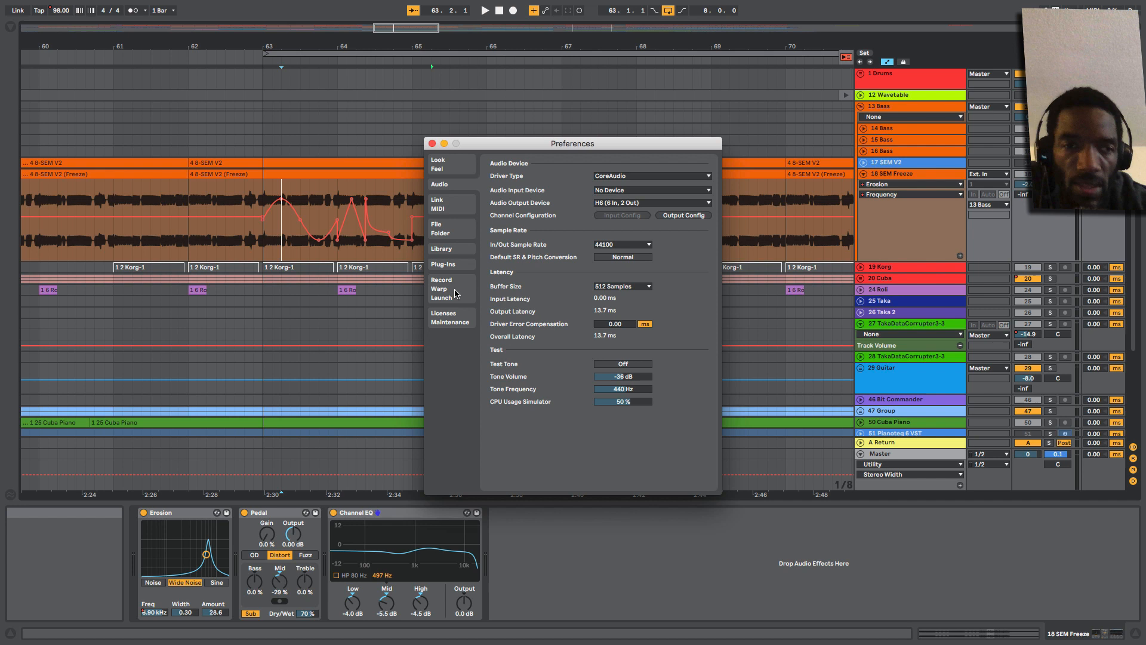
Show the Plug-Ins preferences with Use VST3 Plug-In System Folders enabled
{"action": "left_click", "coordinate": [443, 264]}
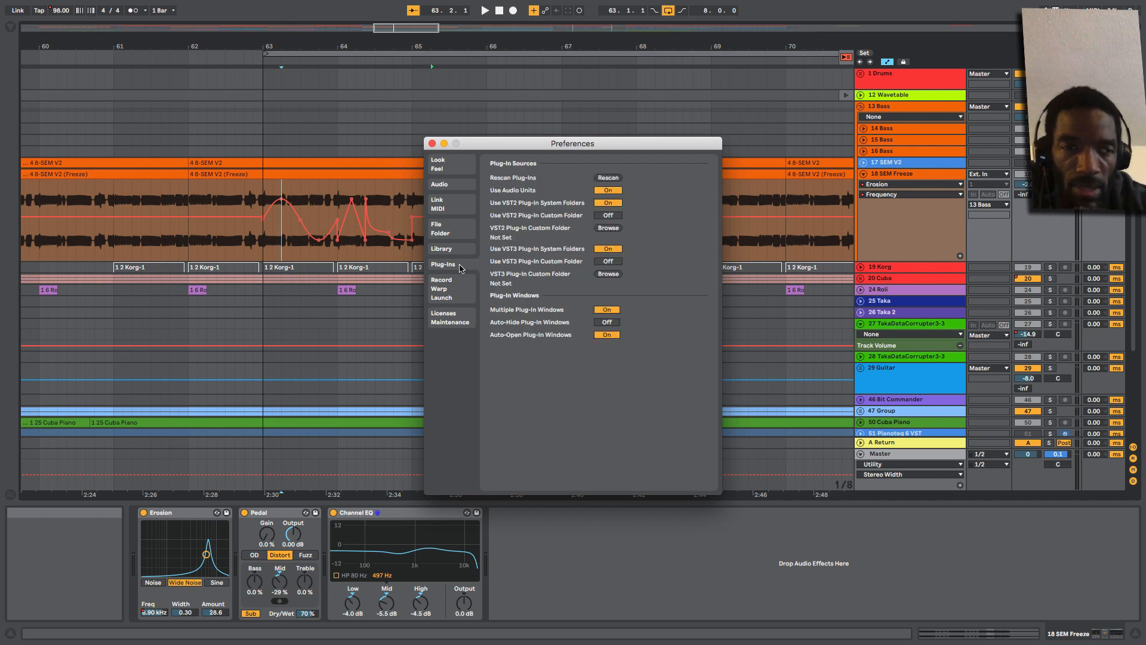
{"action": "mouse_move", "coordinate": [550, 252]}
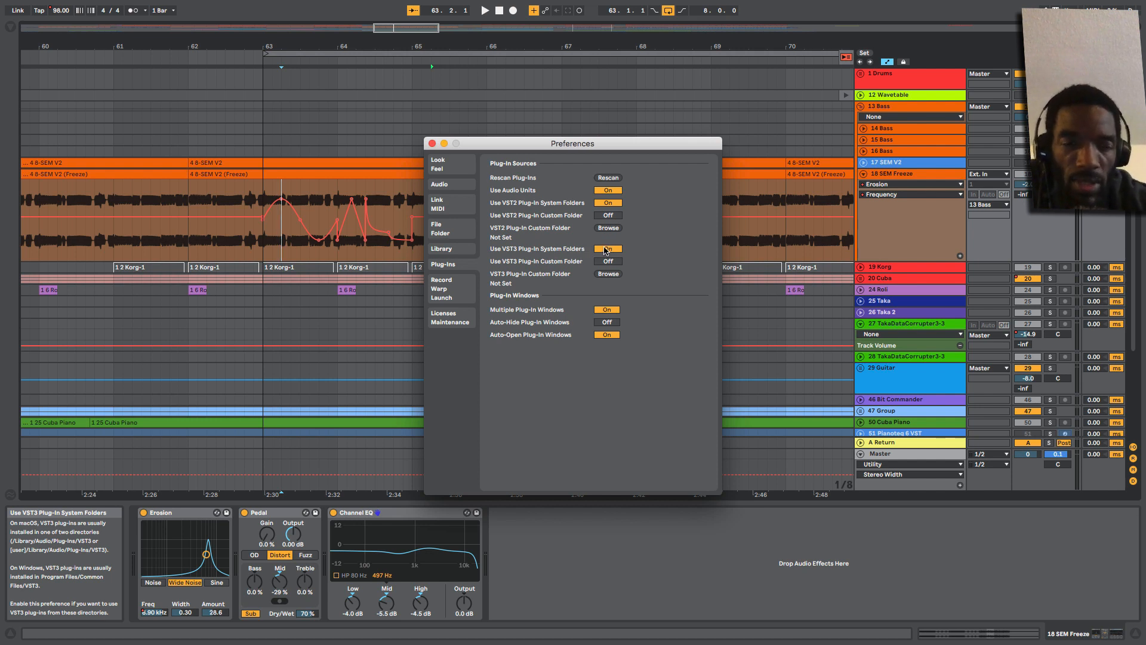
{"action": "left_click", "coordinate": [432, 144]}
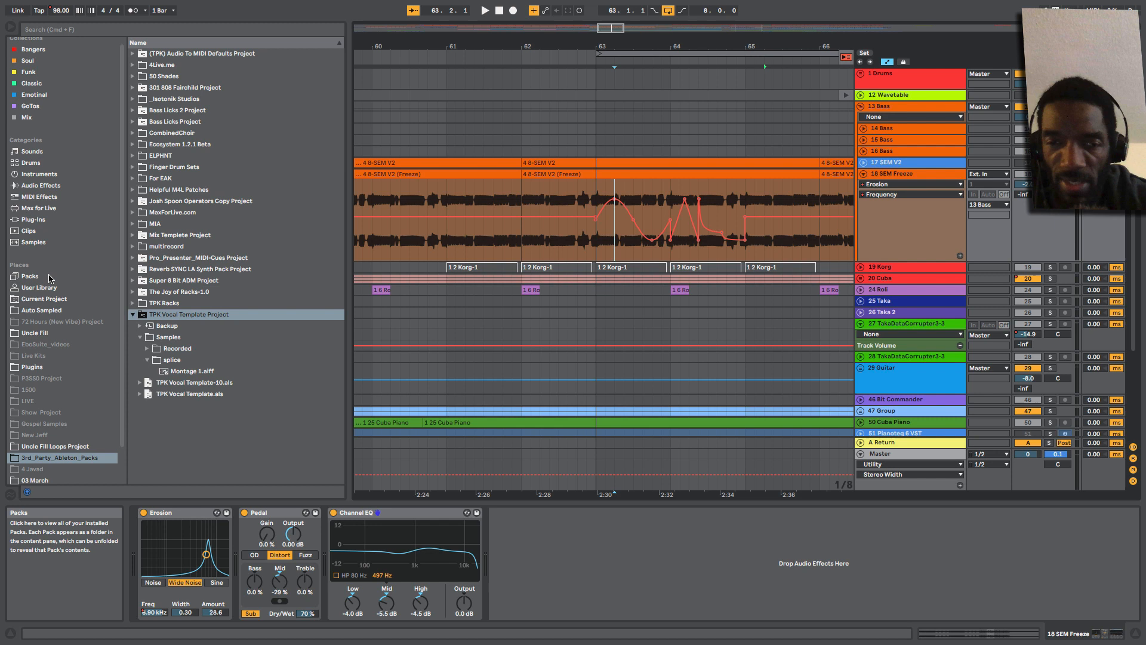
{"action": "mouse_move", "coordinate": [38, 208]}
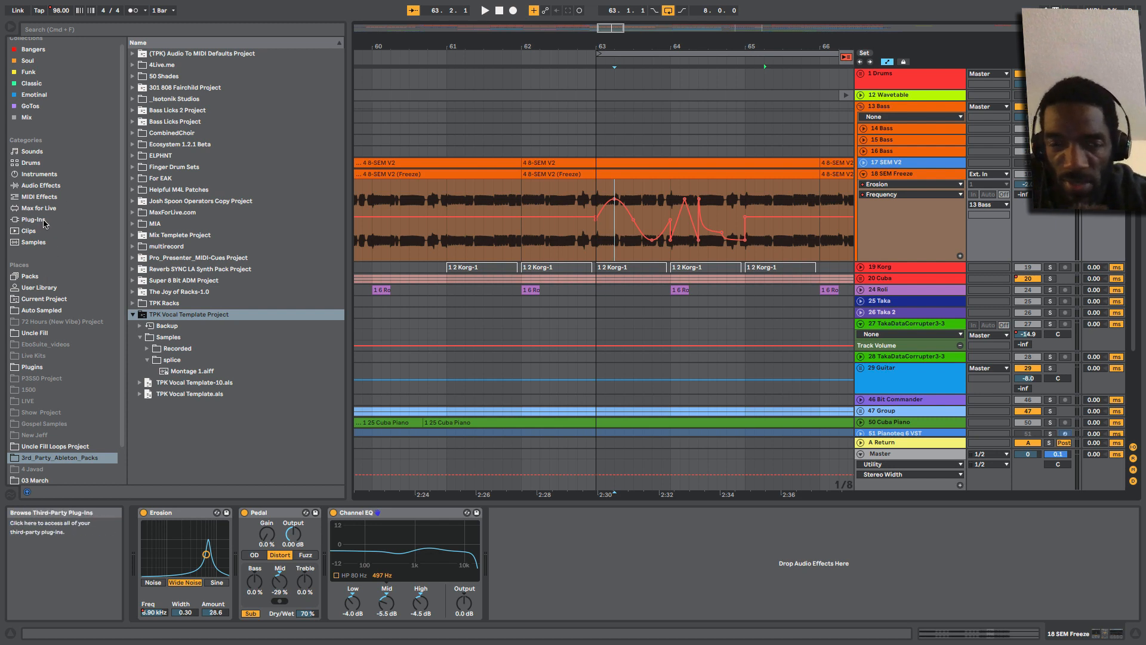
Browse the Plug-Ins category and expand the VST3 folder
{"action": "left_click", "coordinate": [33, 219]}
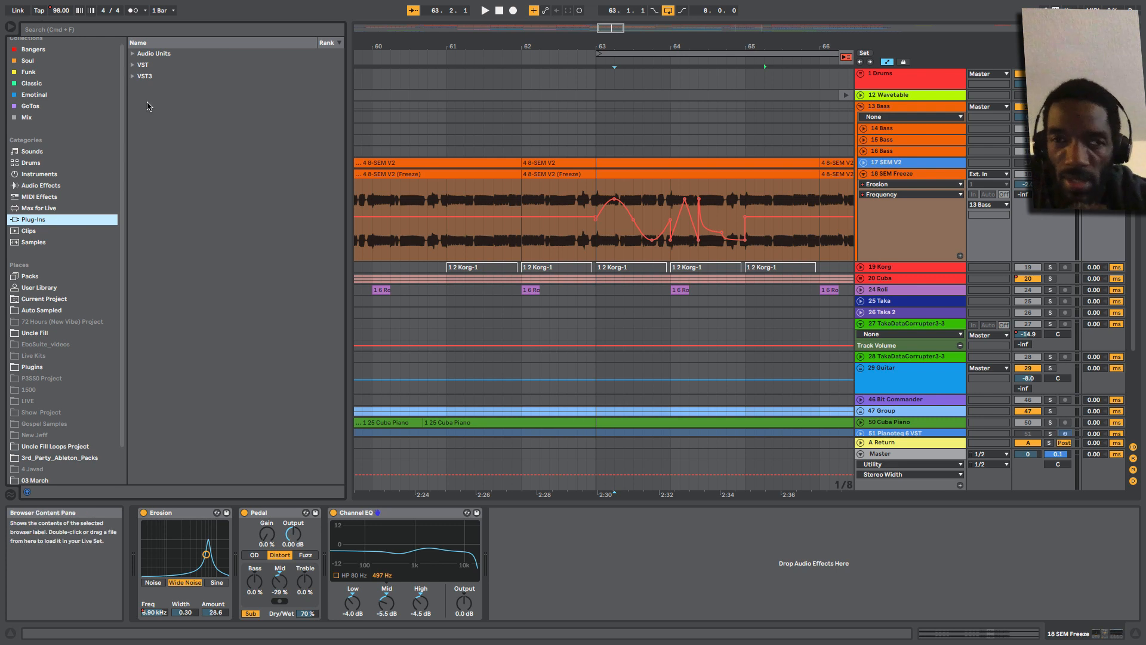
{"action": "mouse_move", "coordinate": [173, 55]}
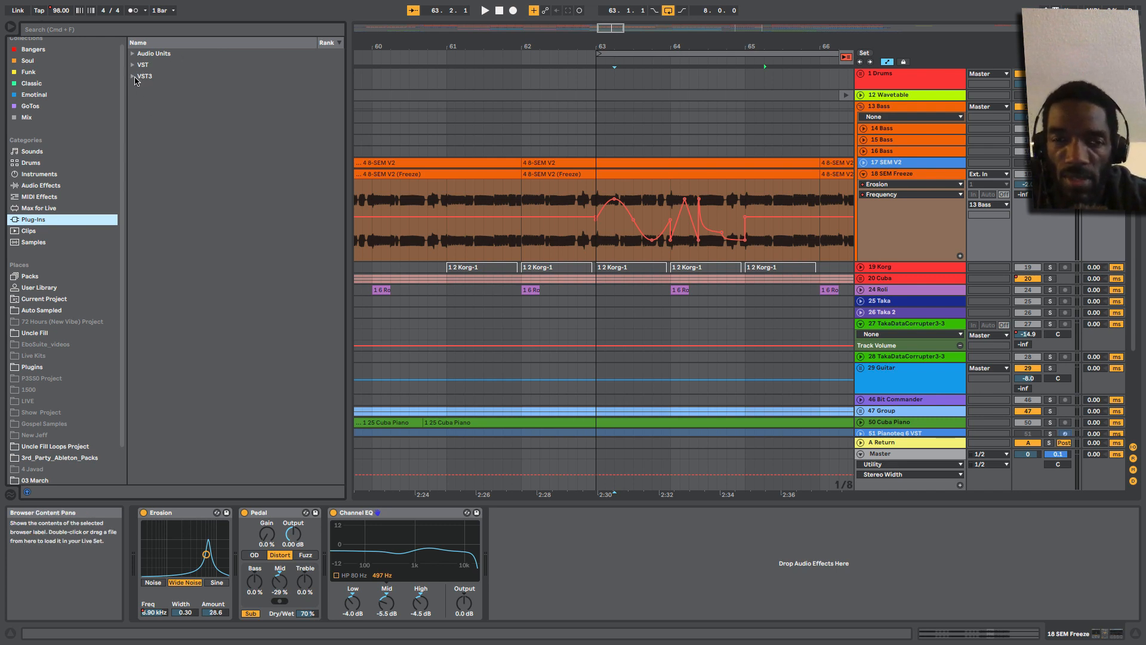
{"action": "left_click", "coordinate": [144, 76]}
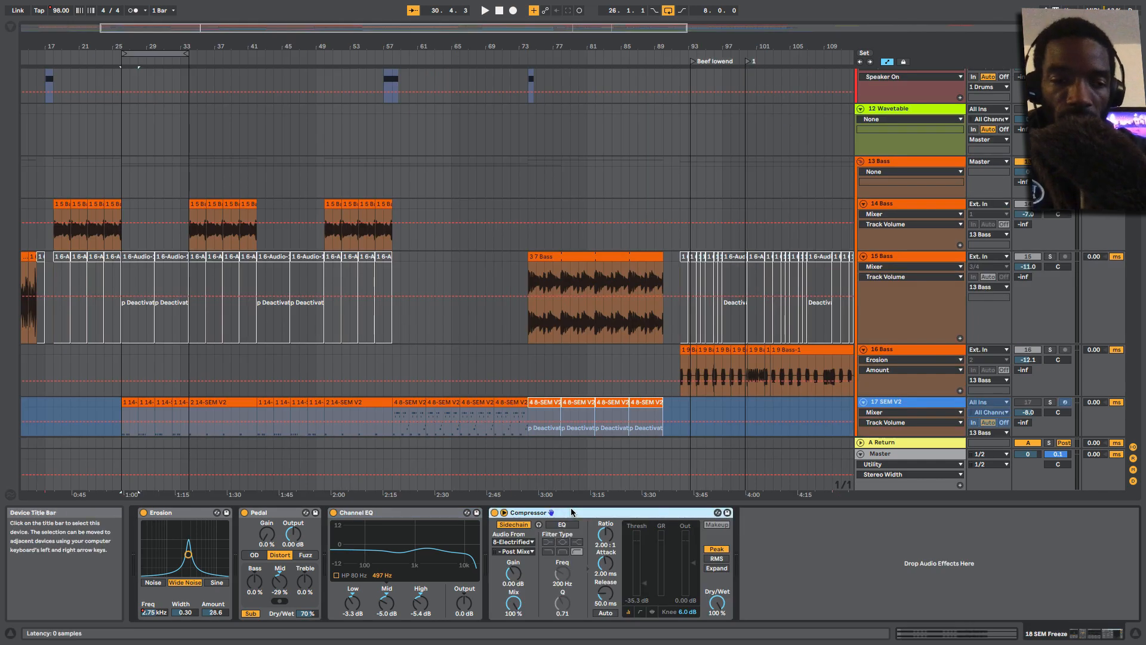
{"action": "mouse_move", "coordinate": [495, 512]}
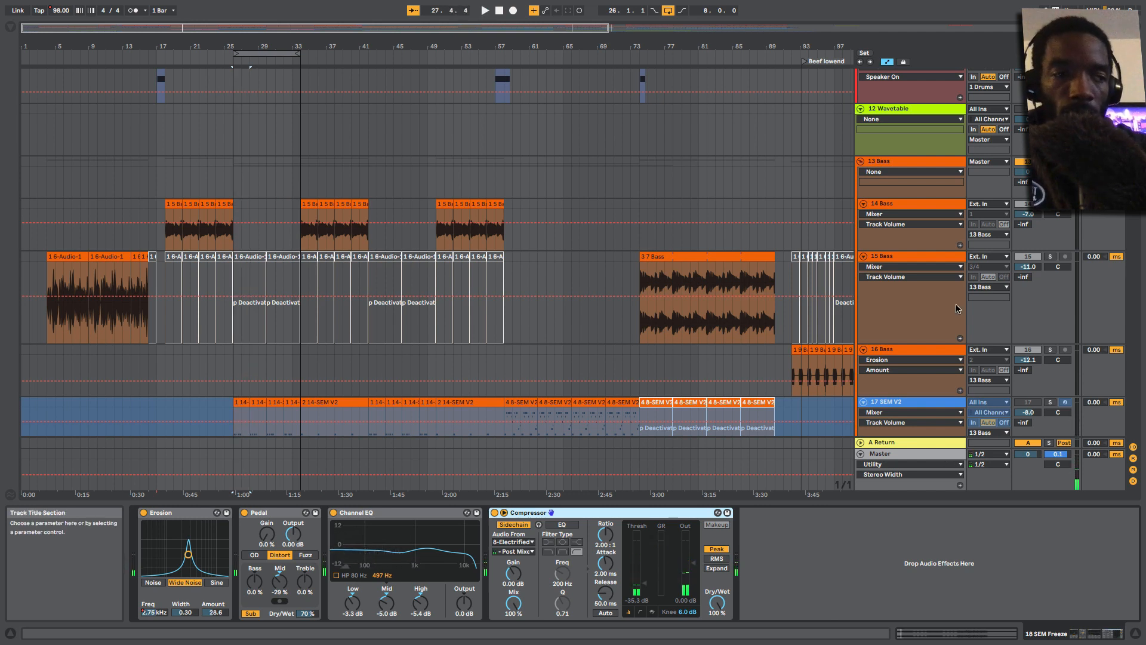
Scroll the arrangement down to the 18 SEM Freeze track
{"action": "scroll", "scroll_direction": "down", "scroll_amount": 3}
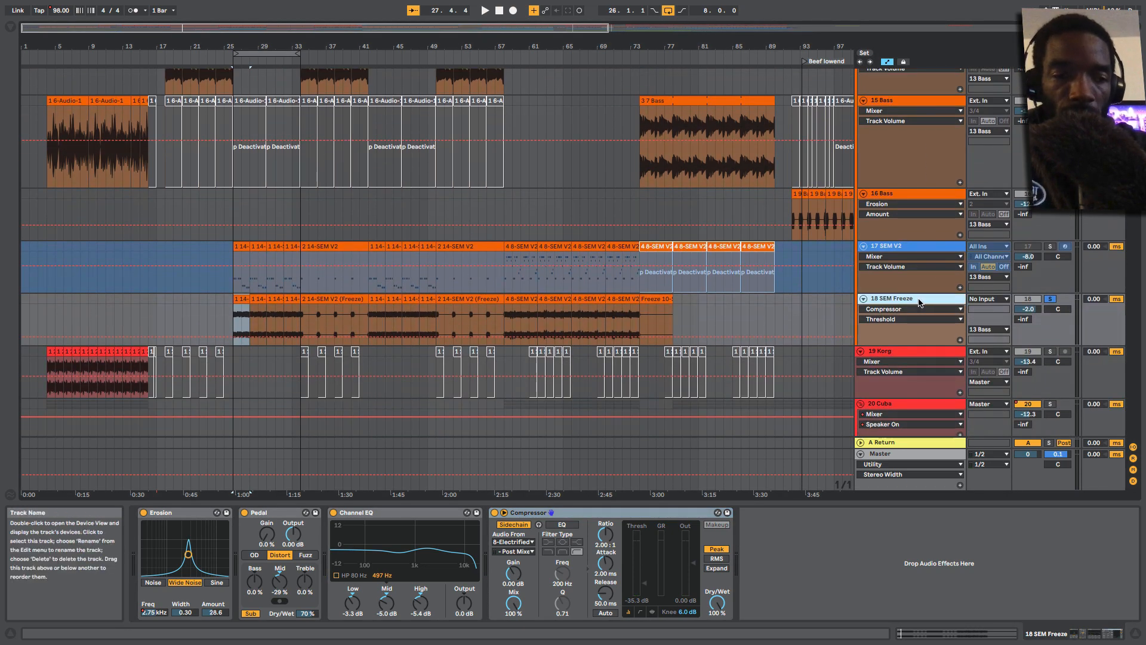
Freeze the 18 SEM Freeze track via its title's context menu
{"action": "right_click", "coordinate": [892, 299]}
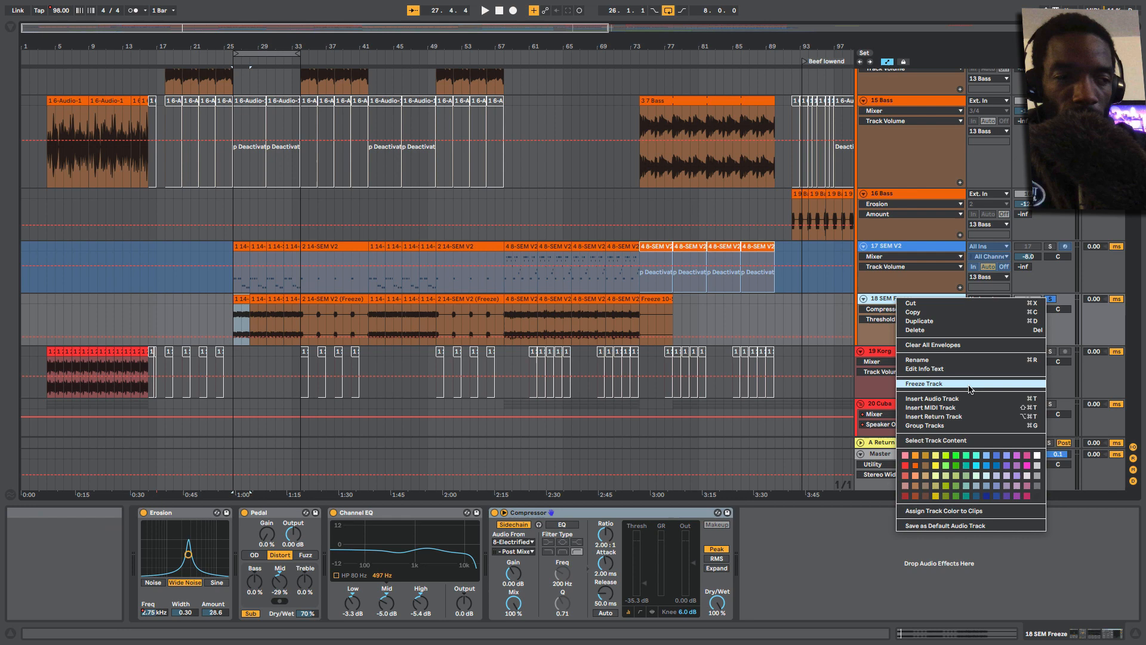
{"action": "left_click", "coordinate": [923, 383]}
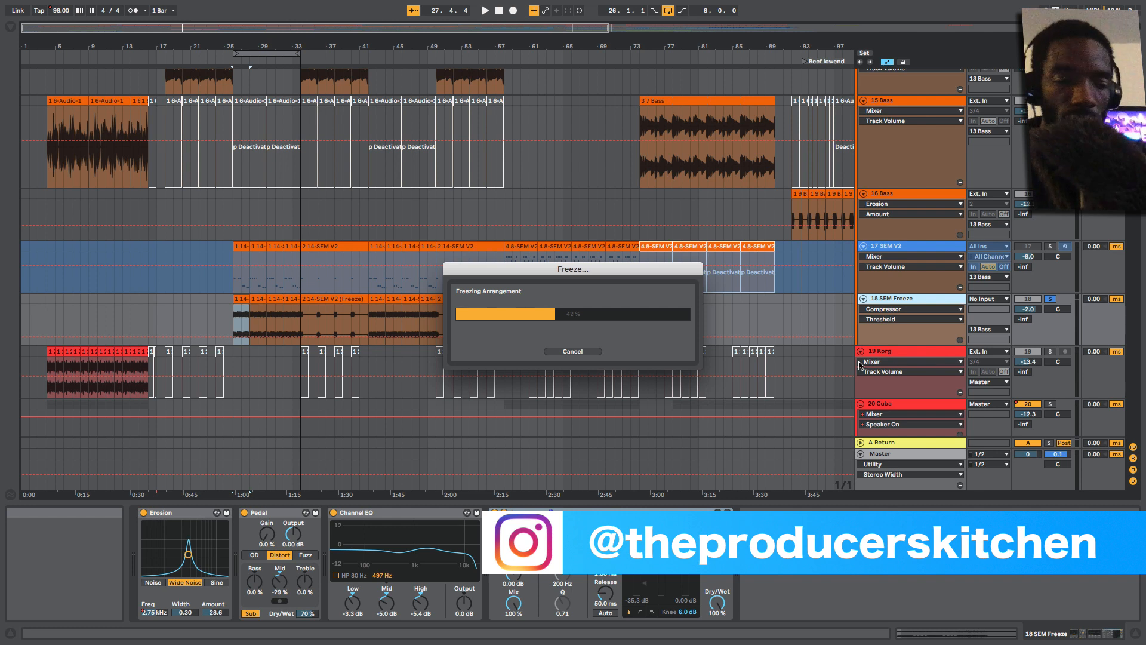
{"action": "mouse_move", "coordinate": [839, 337]}
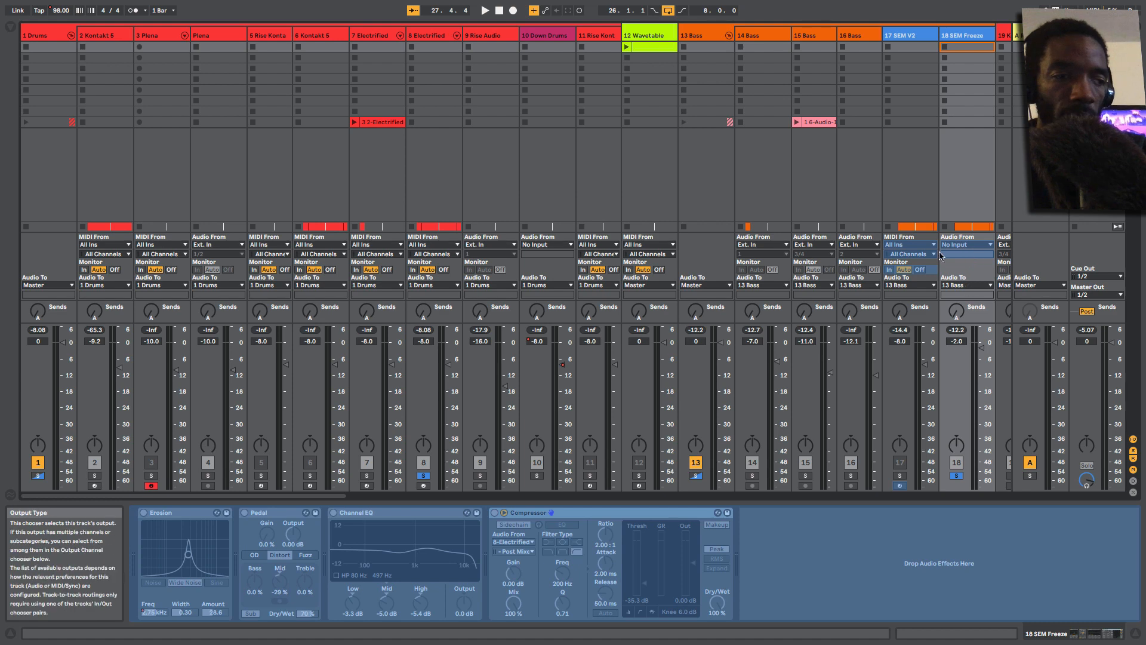
{"action": "mouse_move", "coordinate": [968, 286]}
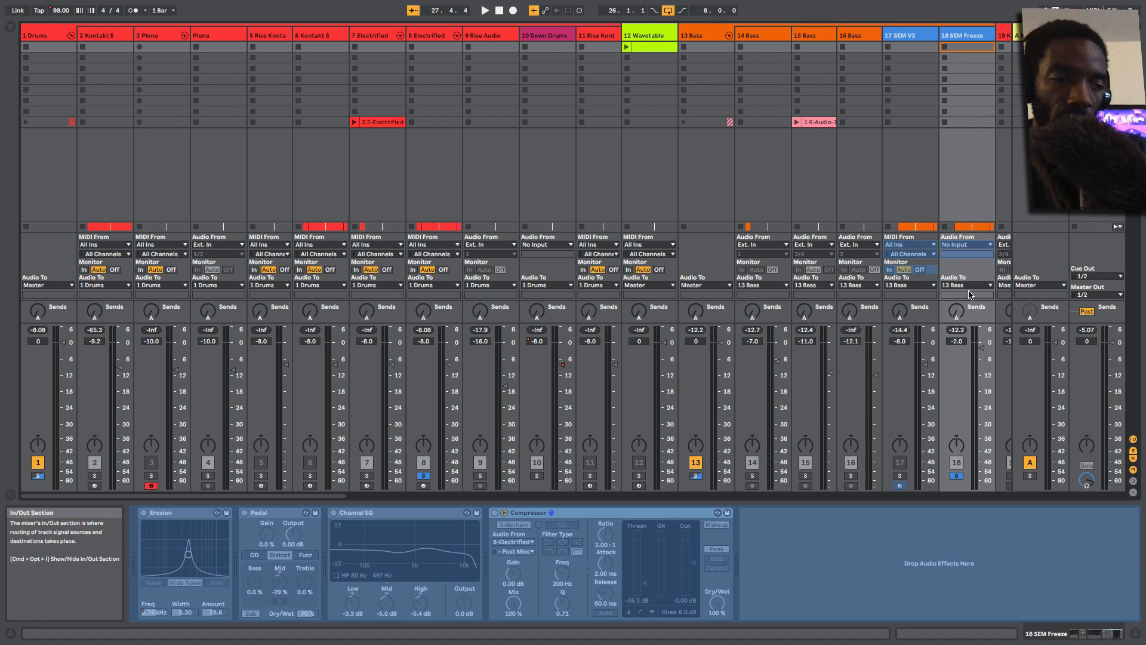